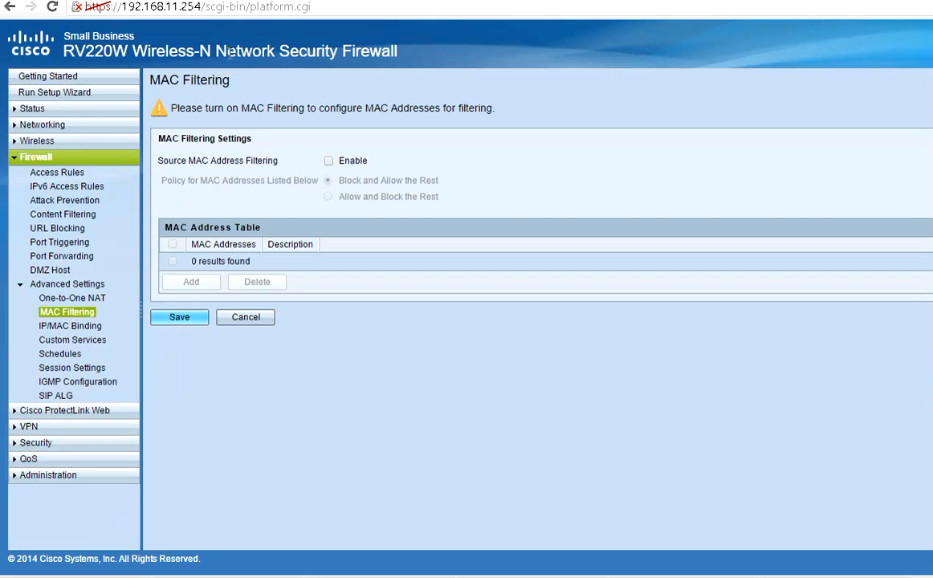
mouse_move(281, 318)
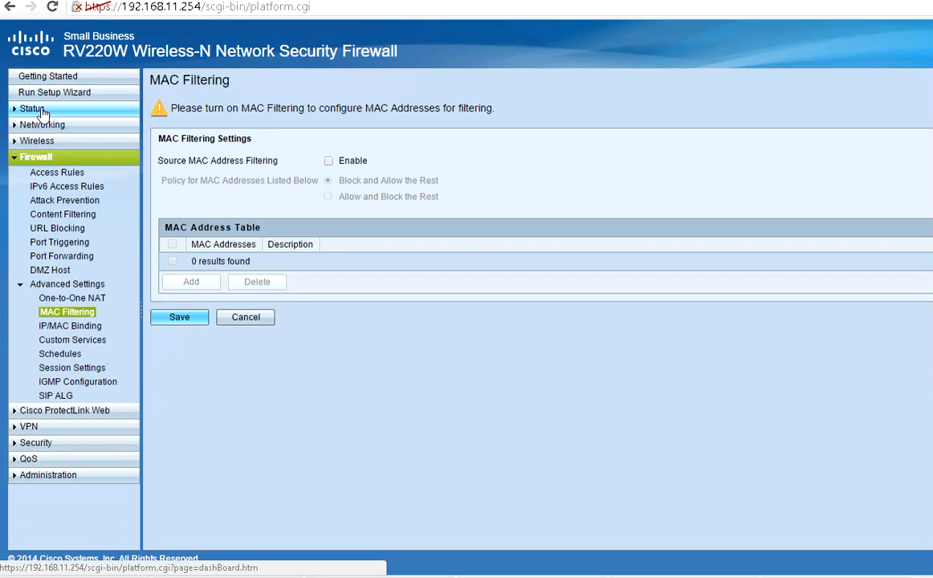
Step: Expand the Status menu and go to the Networking section from MAC Filtering
left_click(32, 108)
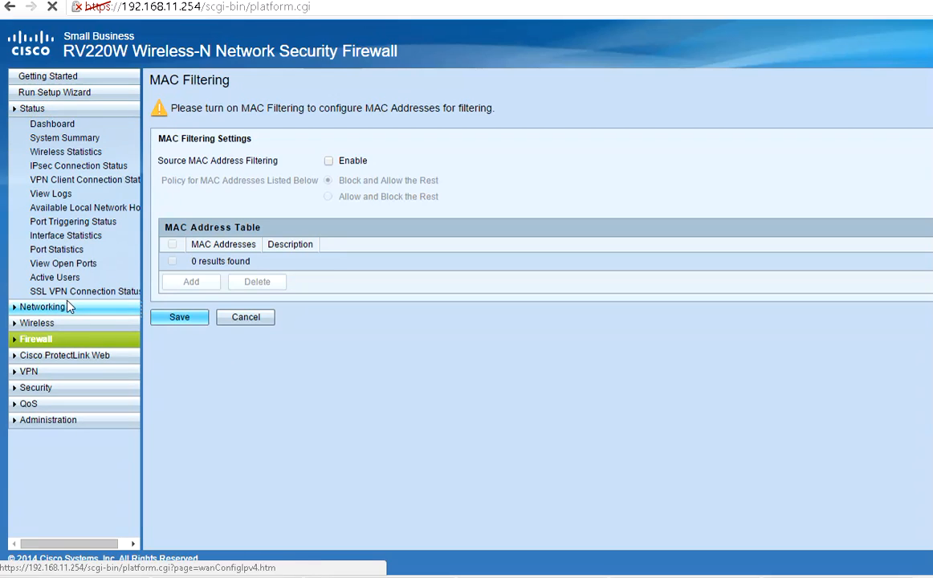
left_click(42, 306)
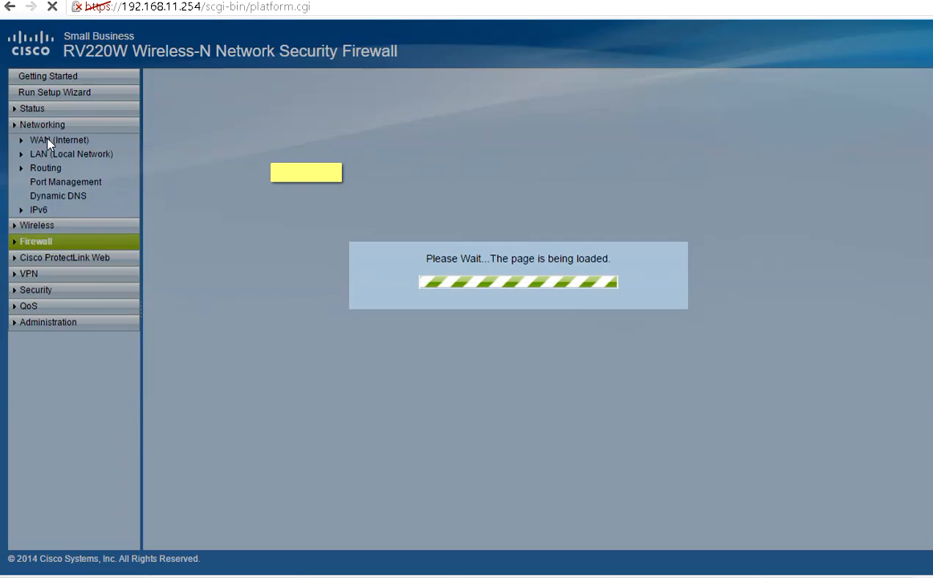
Step: Show the IPv4 WAN (Internet) page with its static IP addressing
left_click(58, 140)
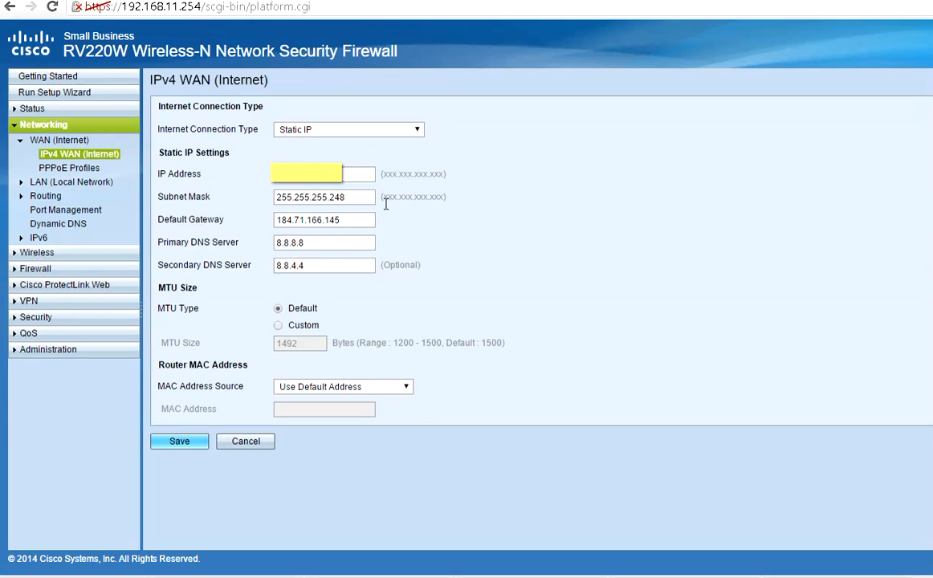
mouse_move(618, 404)
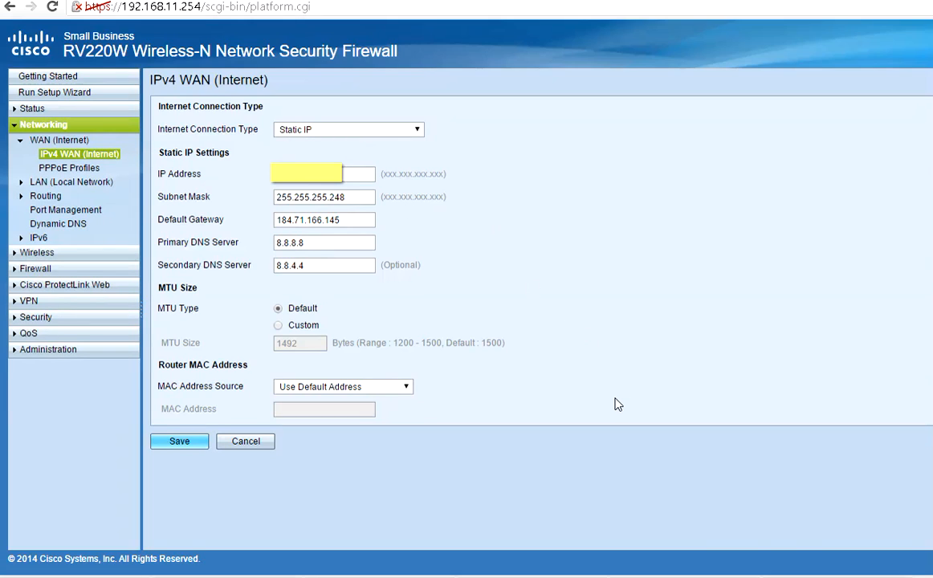
mouse_move(593, 415)
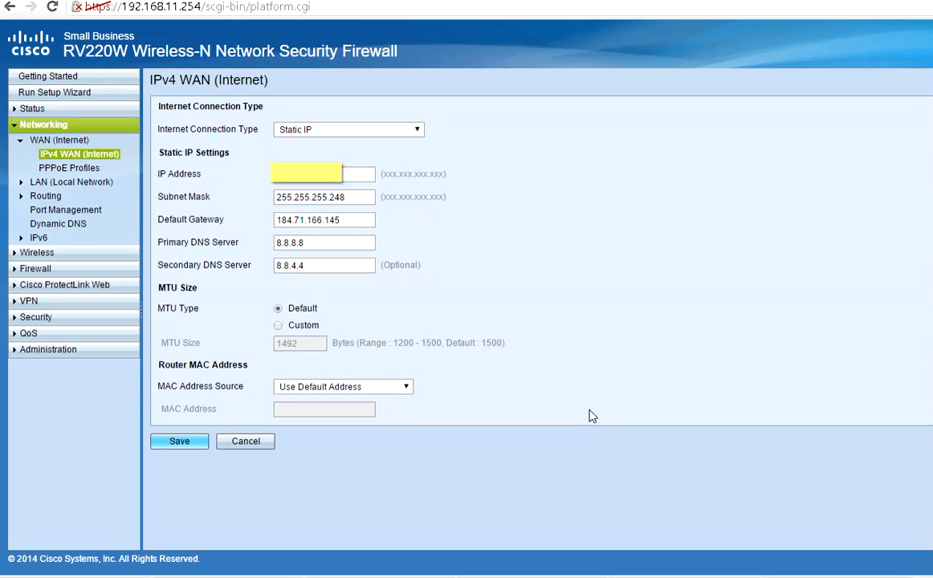
mouse_move(575, 415)
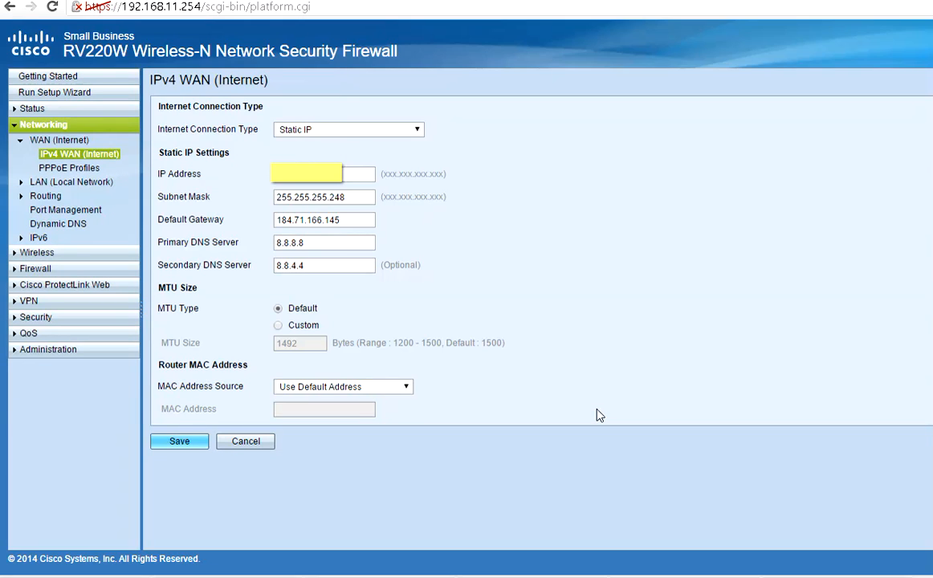
mouse_move(36, 268)
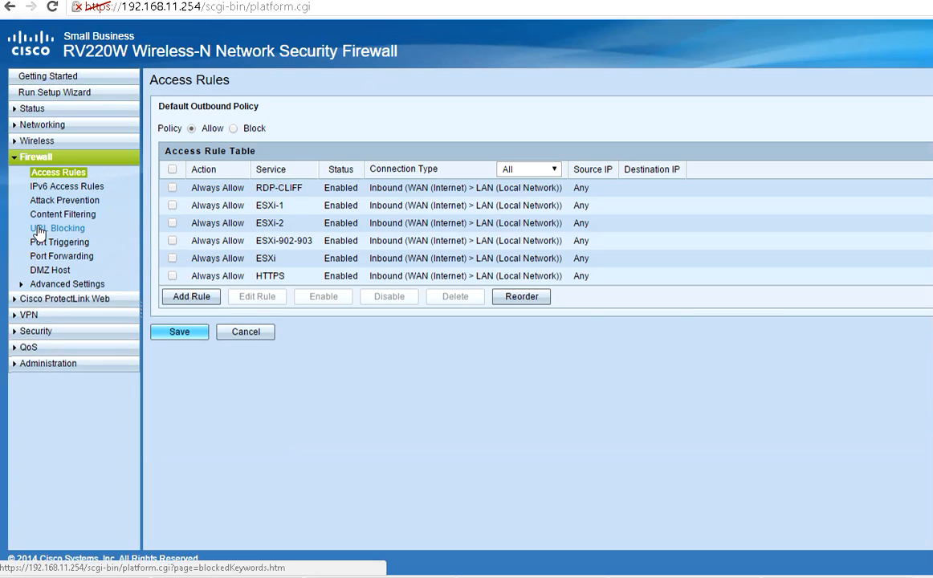
Step: Open Firewall Advanced Settings > One-to-One NAT to view the rule for 192.168.11.221
left_click(67, 283)
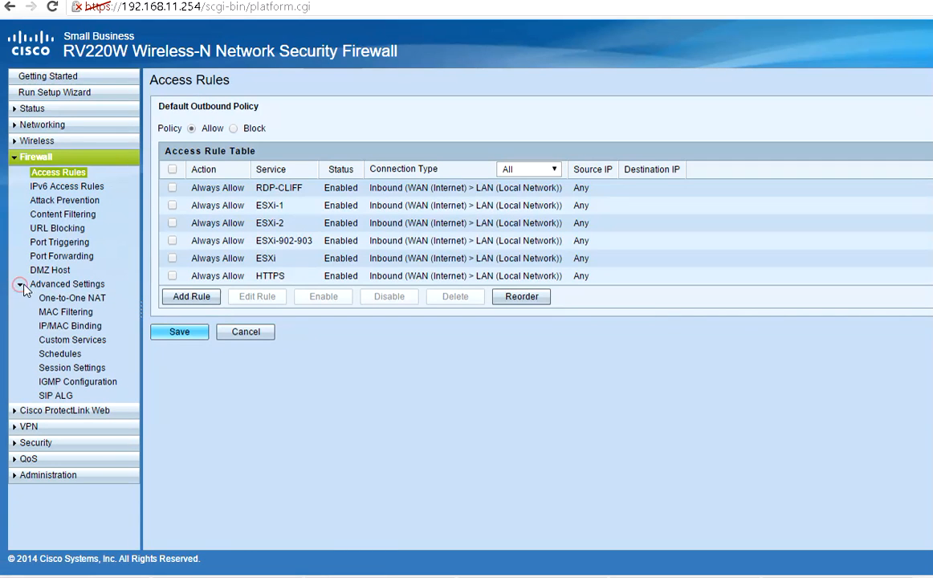
left_click(72, 298)
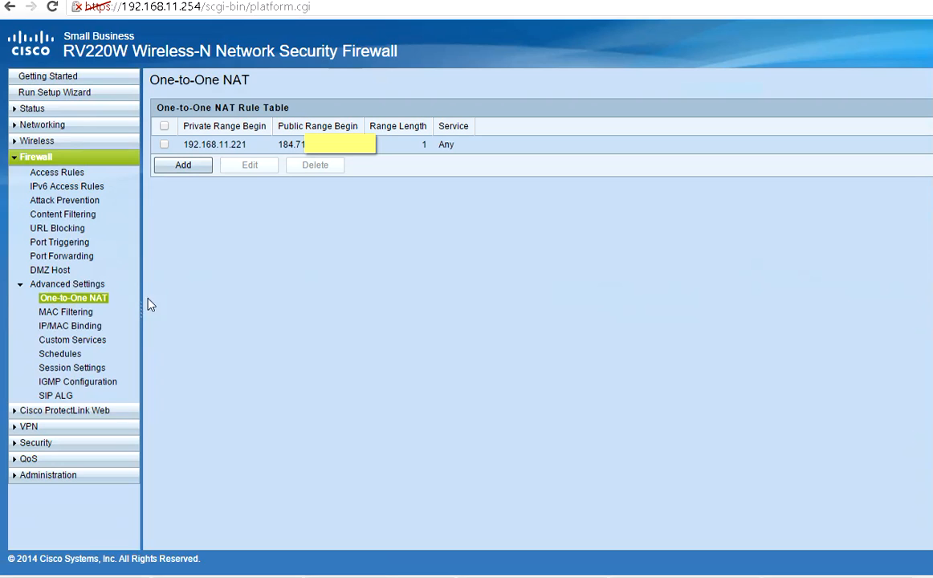
mouse_move(99, 300)
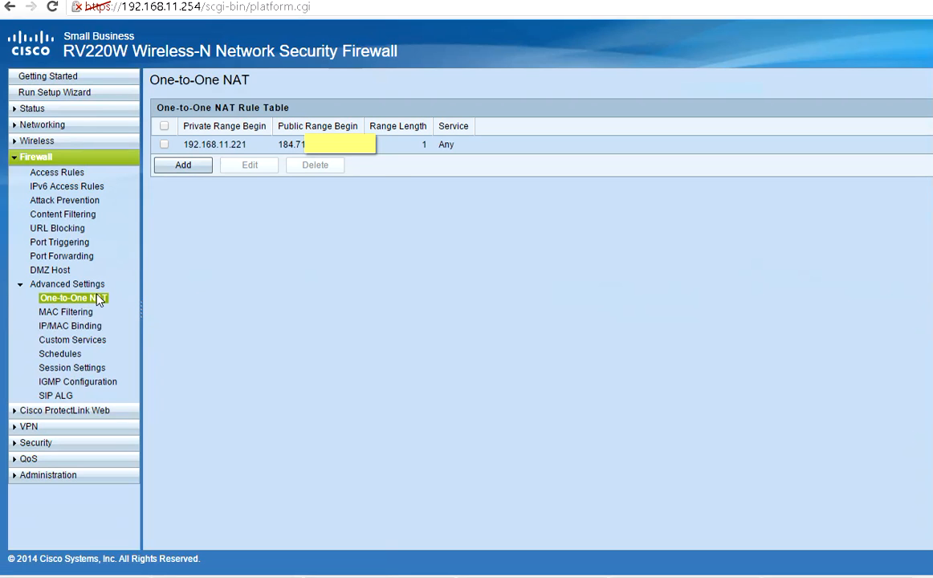
mouse_move(224, 286)
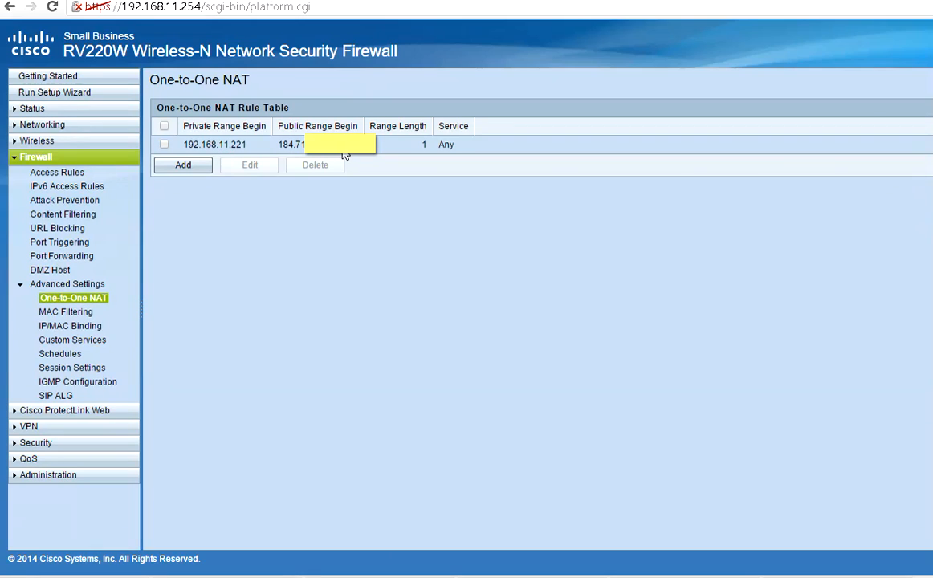
mouse_move(233, 207)
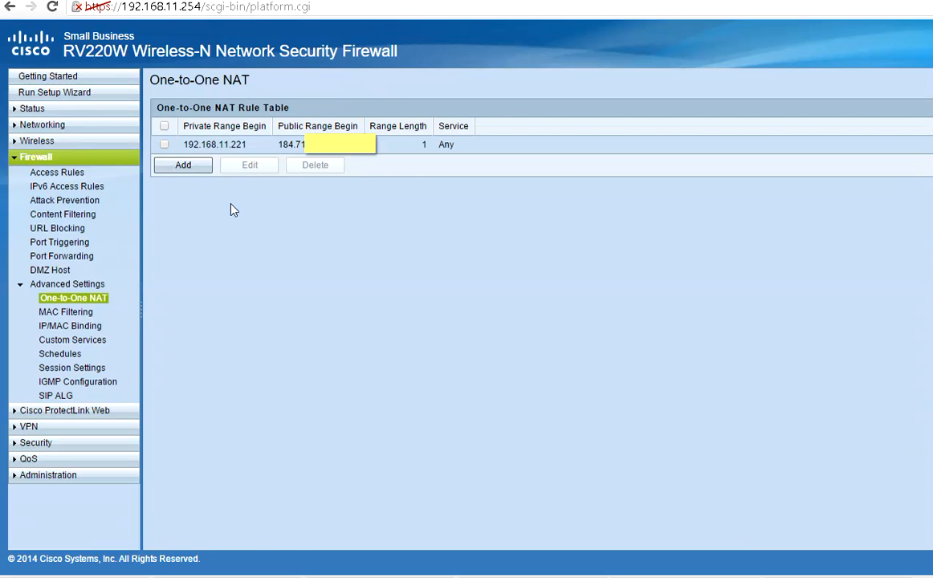
mouse_move(215, 195)
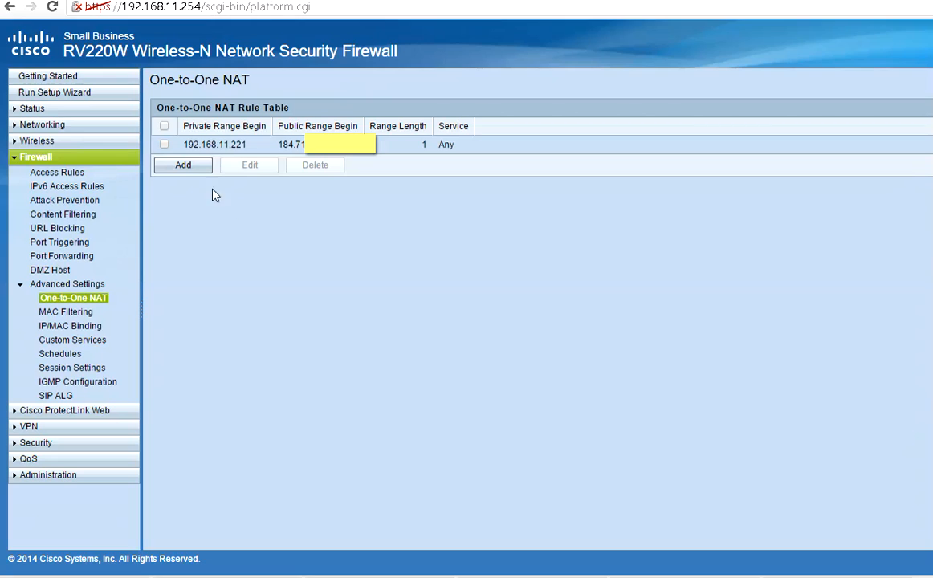
mouse_move(371, 192)
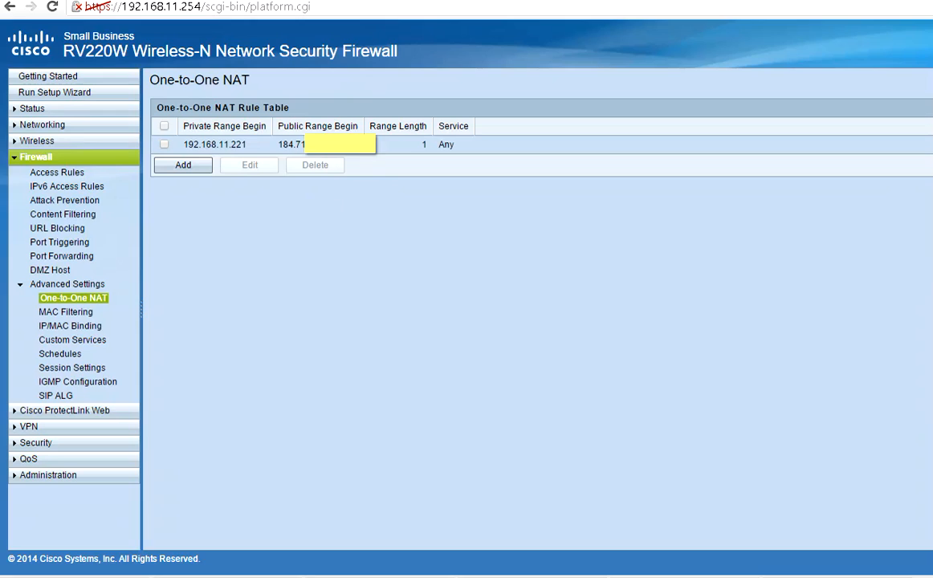
mouse_move(348, 155)
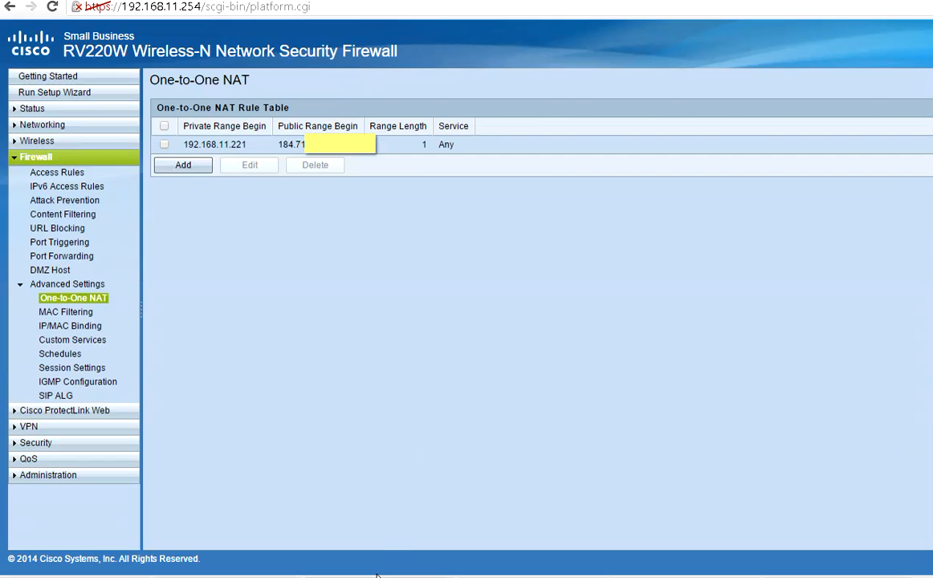
mouse_move(316, 357)
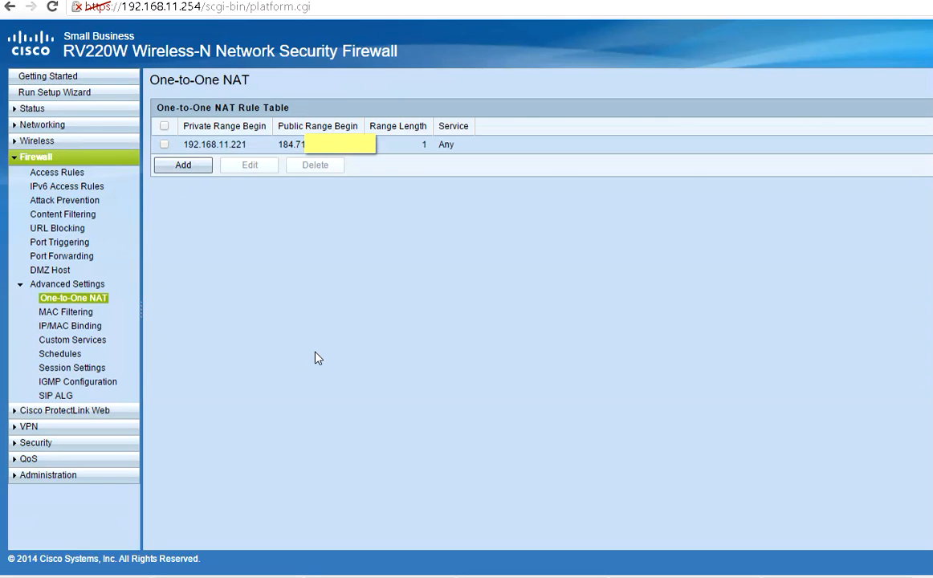
mouse_move(337, 559)
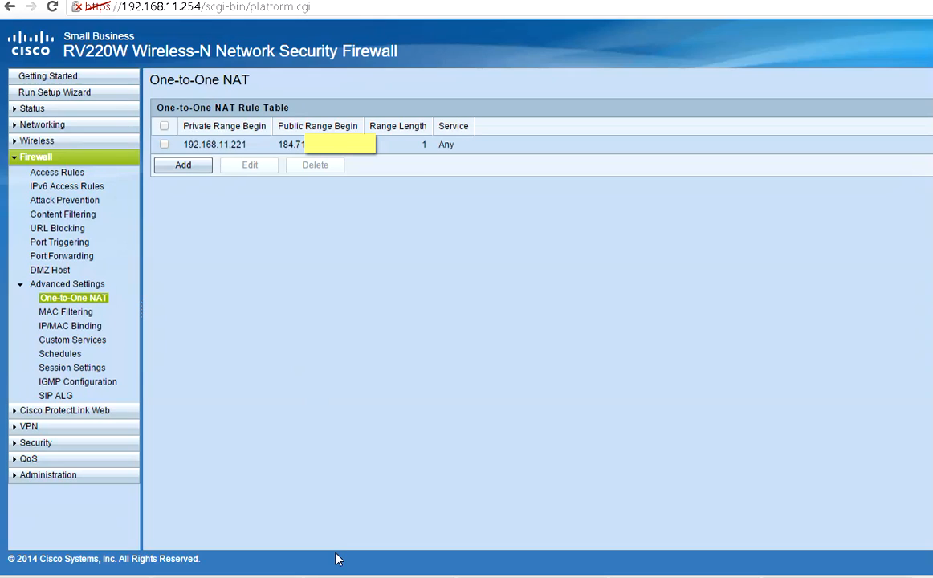